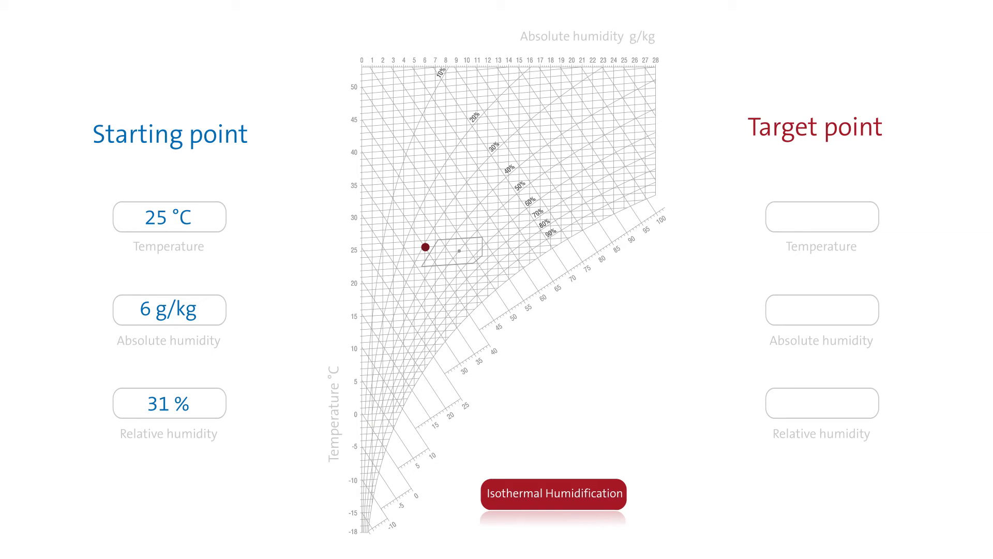
Advance the slide so the target point appears with values 25 °C, 4 g/kg and 33%.
{"action": "left_click", "coordinate": [554, 492]}
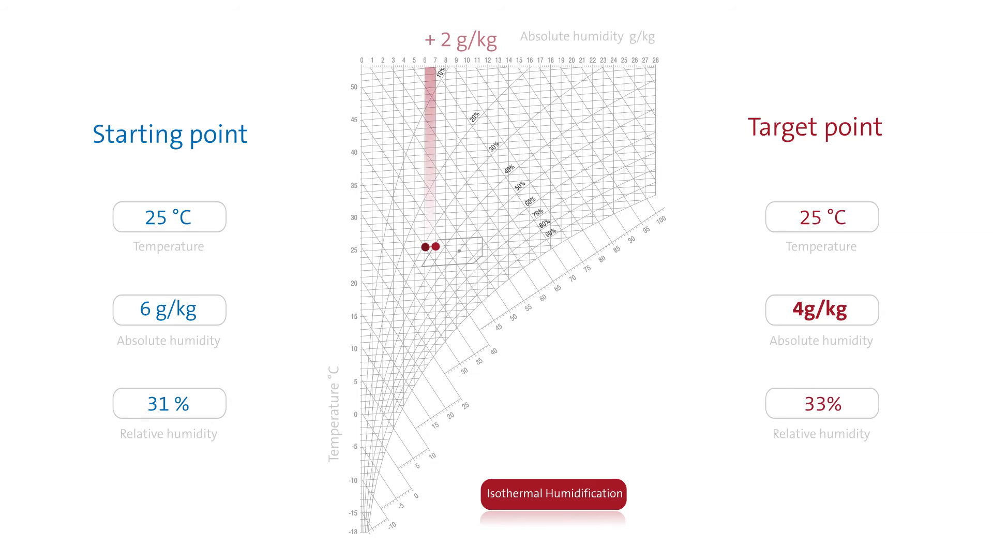